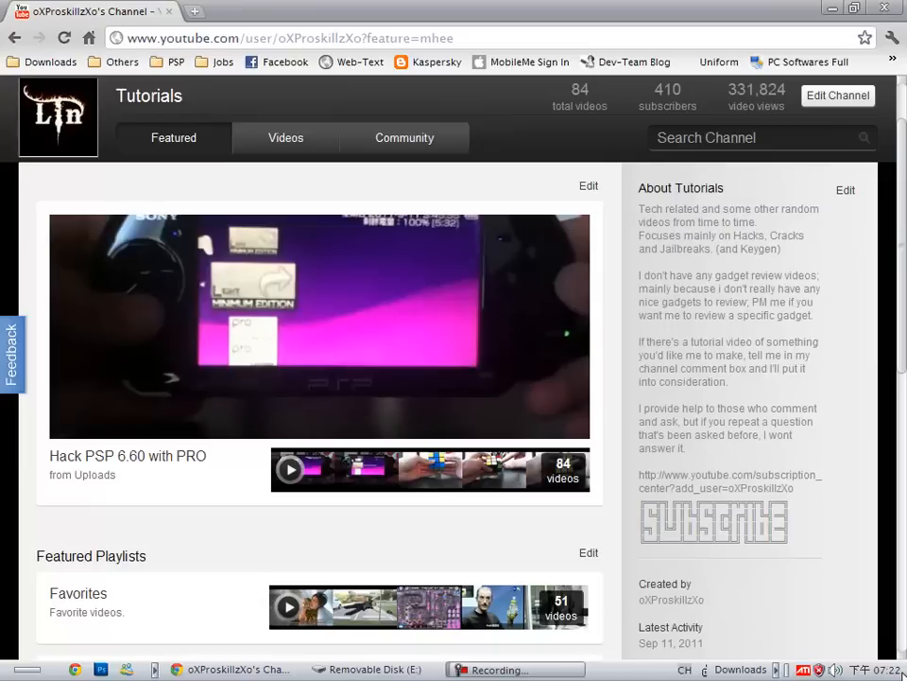
mouse_move(132, 476)
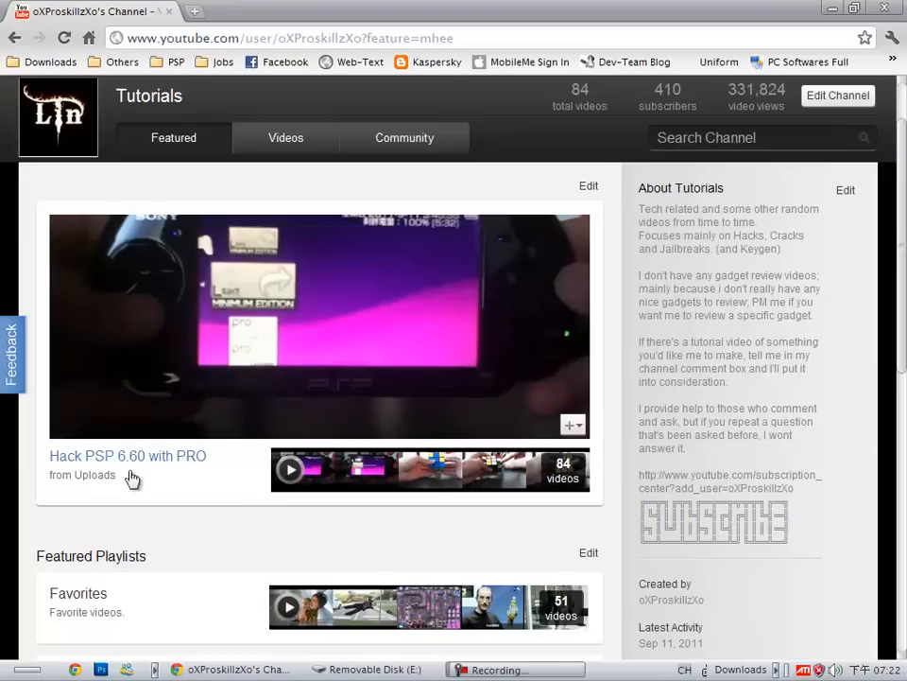
mouse_move(206, 380)
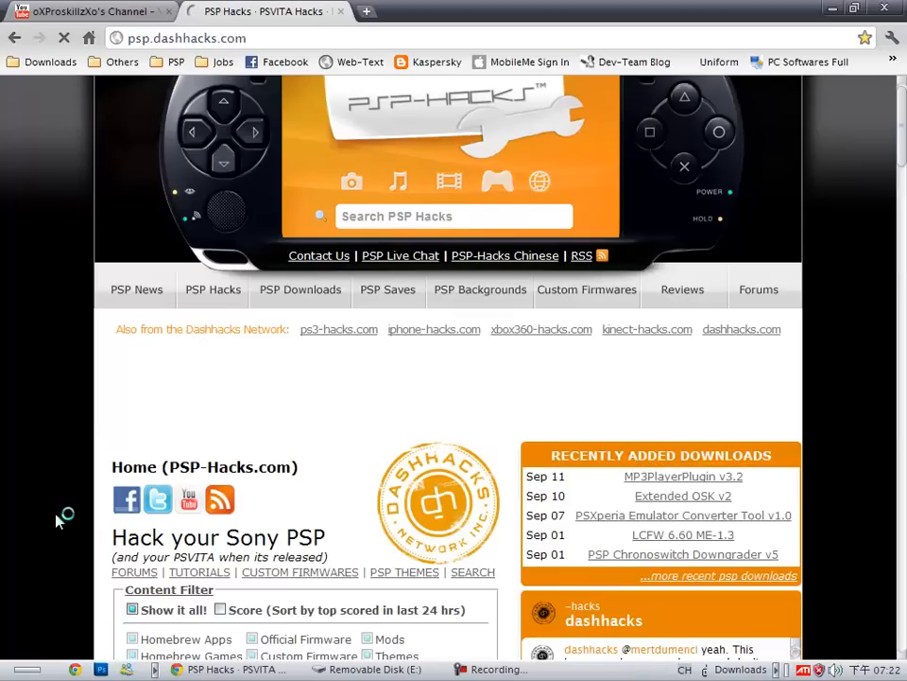
Step: Go to the Free PSP Downloads page and bring the download category list into view
scroll(down, 3)
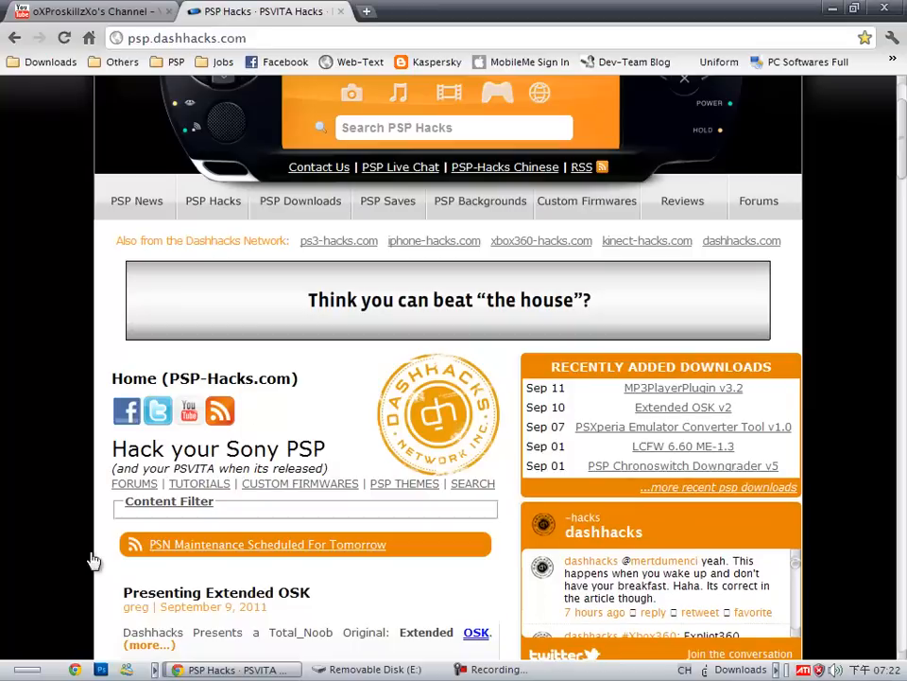
mouse_move(299, 200)
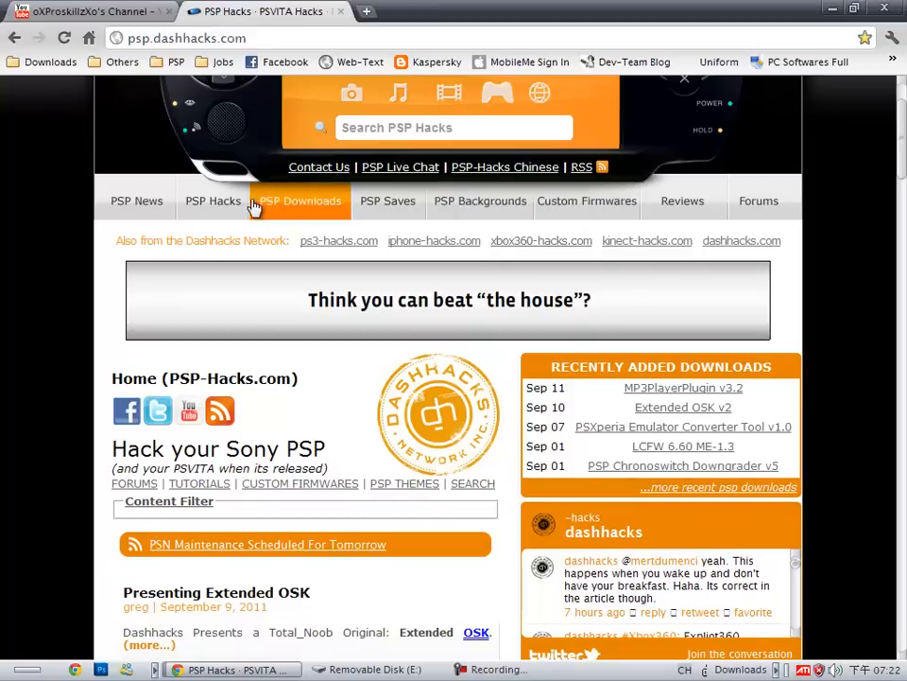
click(299, 201)
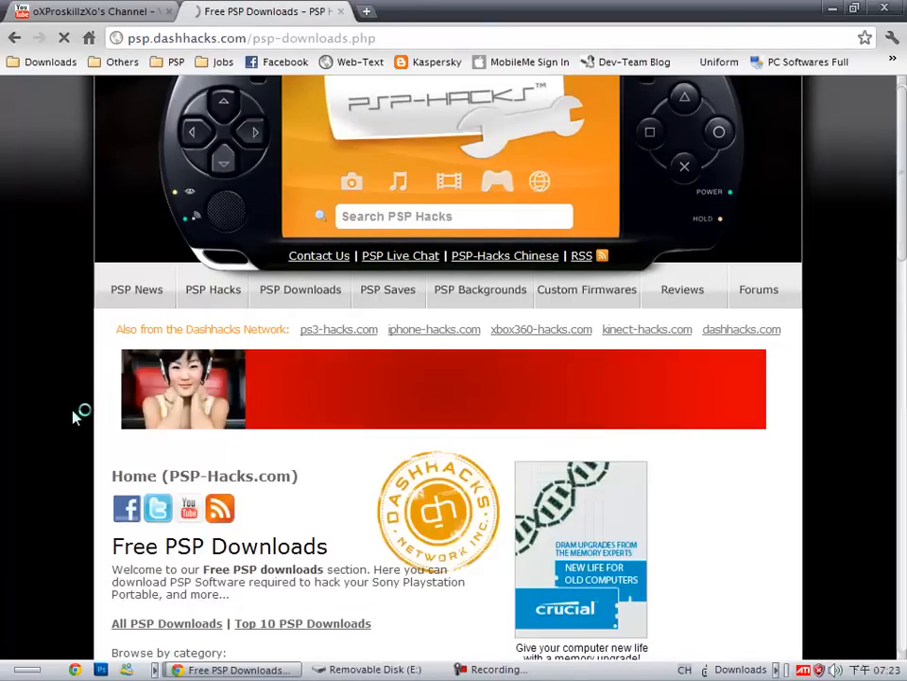
scroll(down, 3)
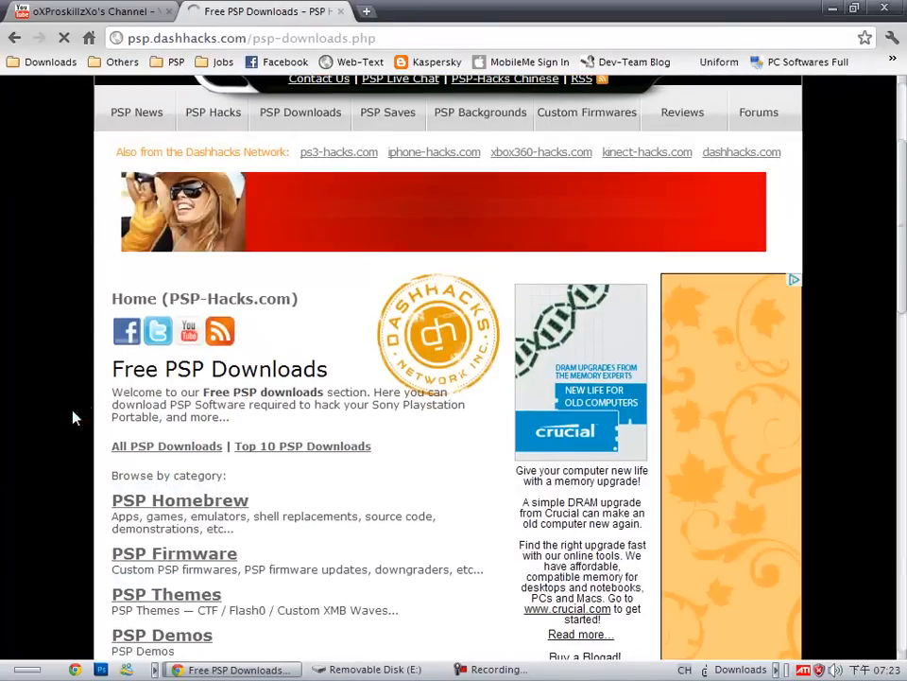
scroll(down, 3)
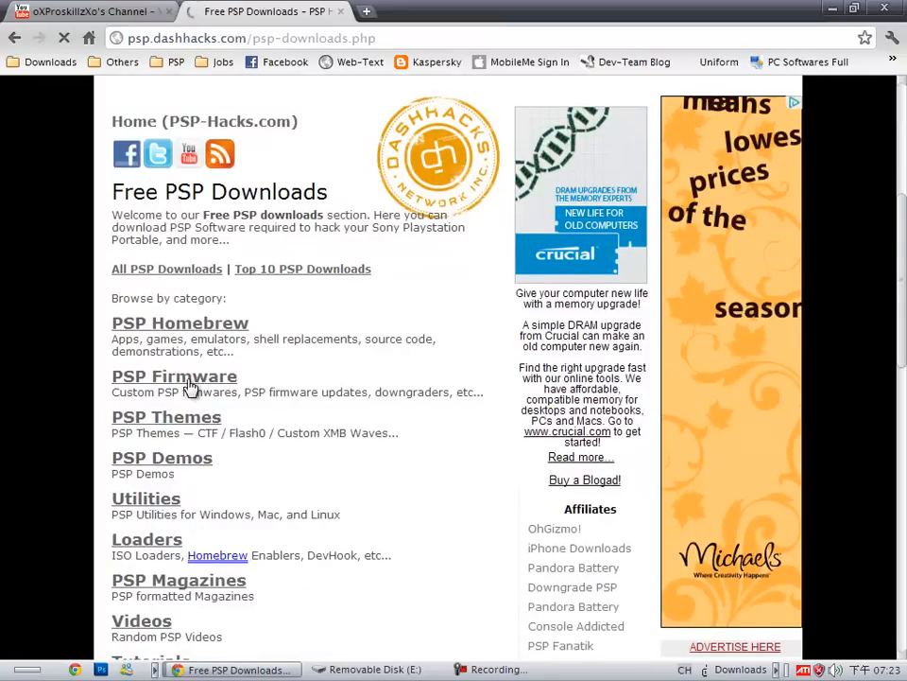
Step: Enter the PSP Firmware download category and view its sub-listings
click(174, 377)
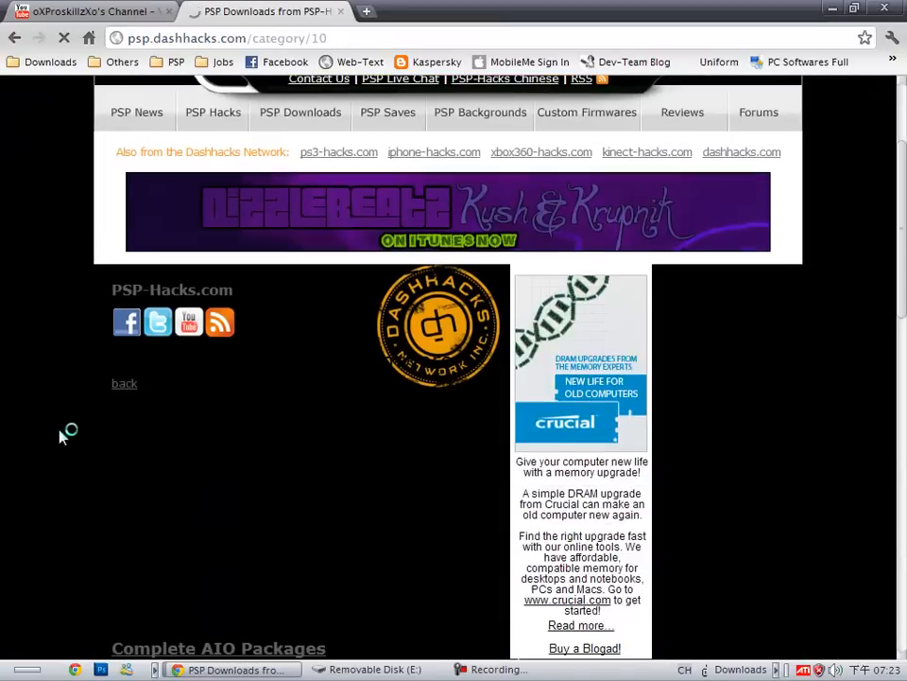
scroll(down, 3)
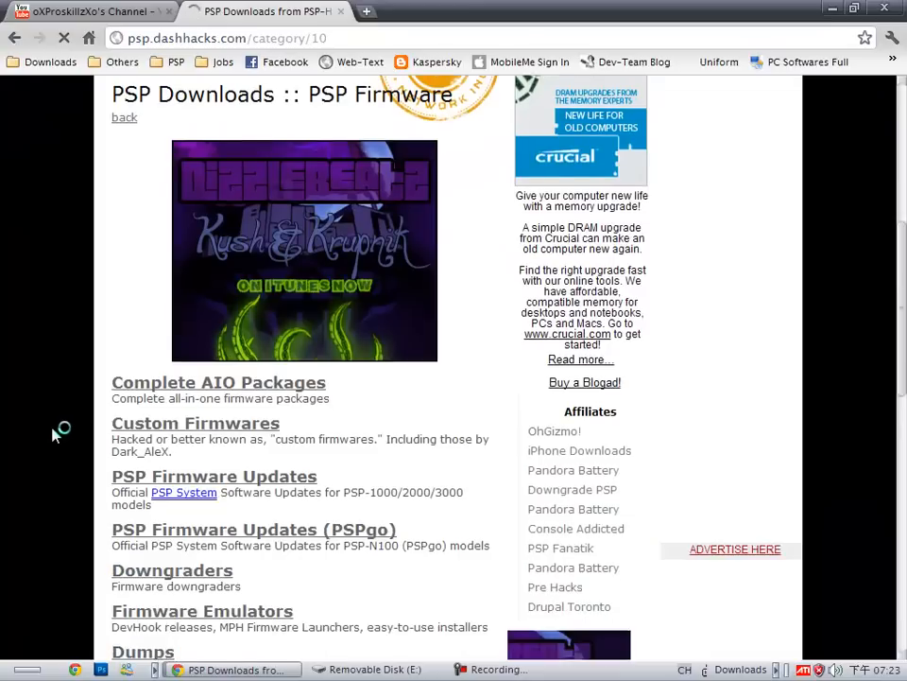
scroll(down, 3)
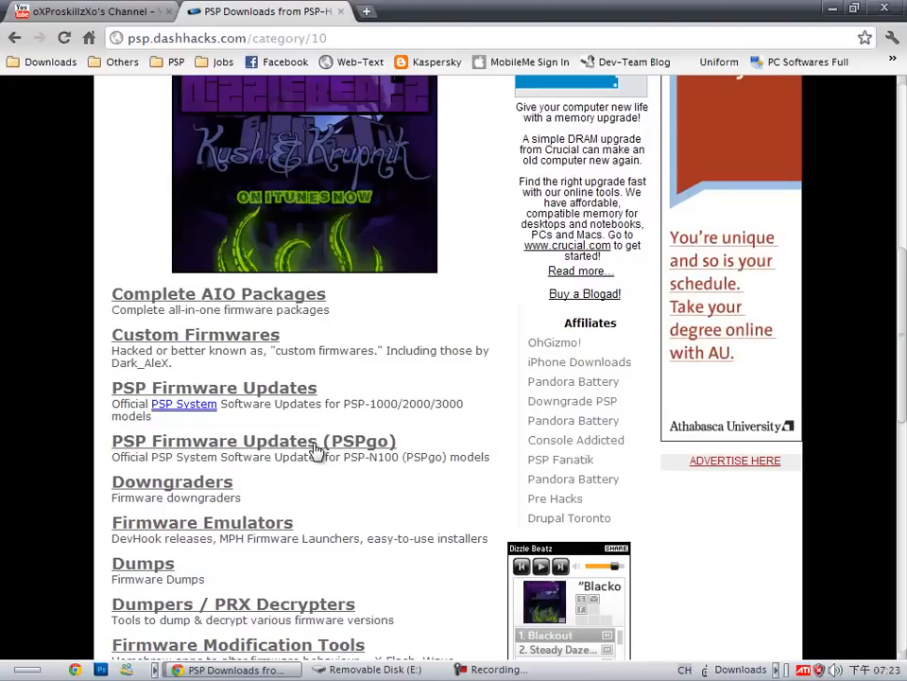
mouse_move(270, 395)
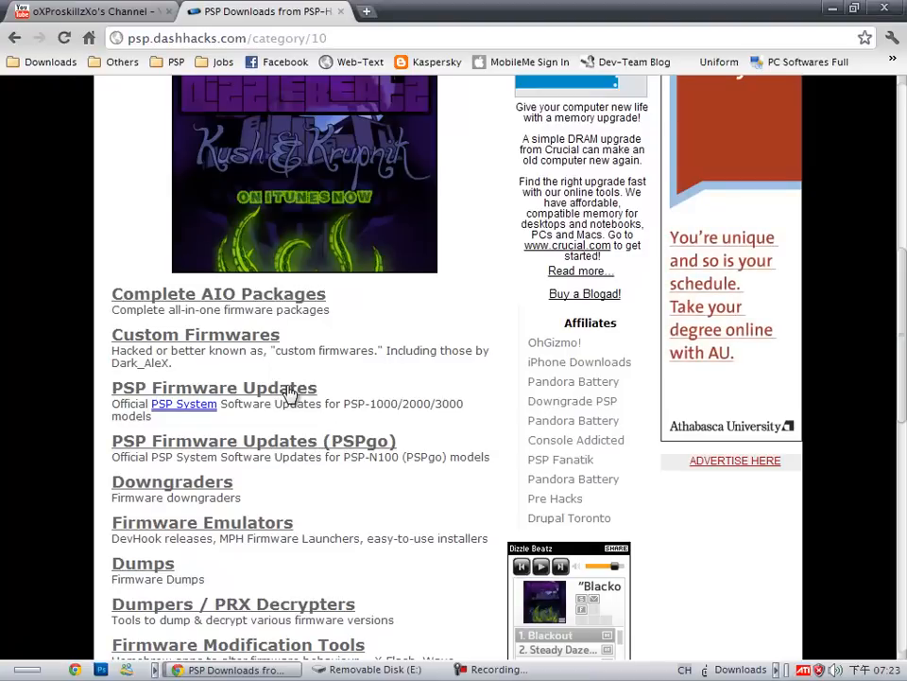
Step: Enter the PSP Firmware Updates listing and view the firmware version list
click(214, 387)
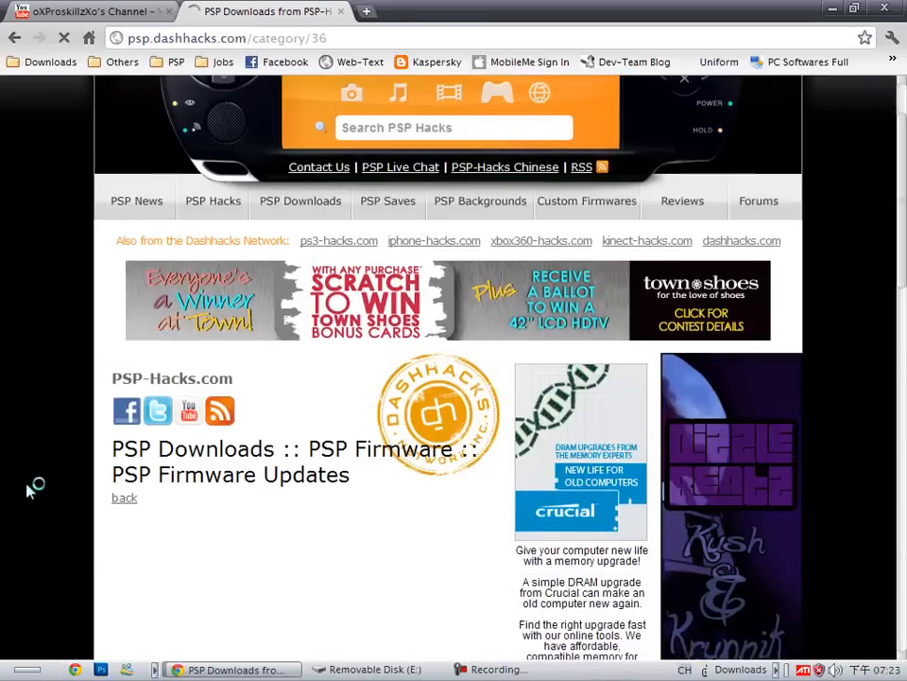
scroll(down, 3)
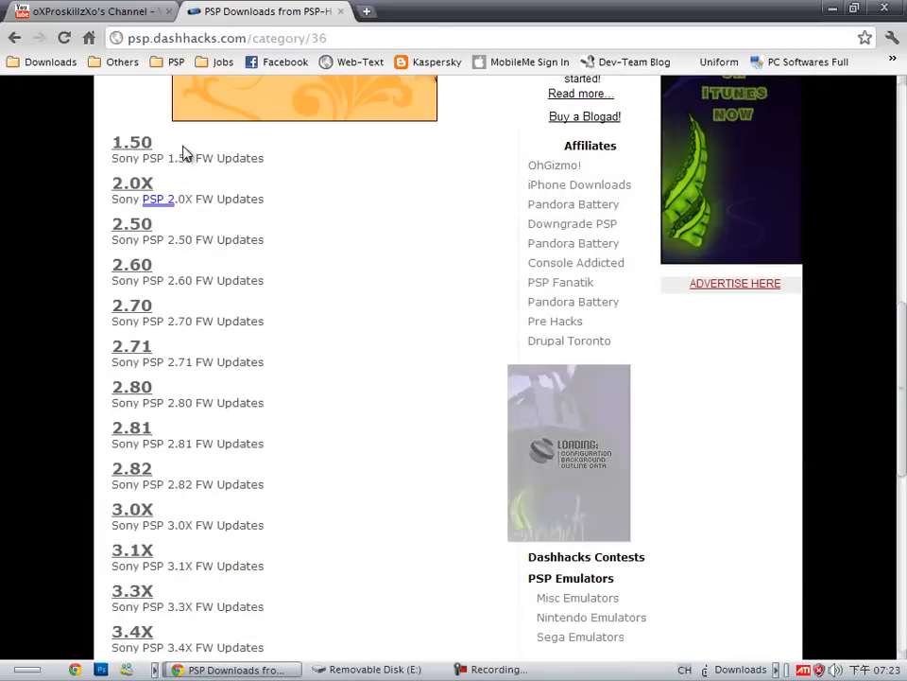
scroll(down, 3)
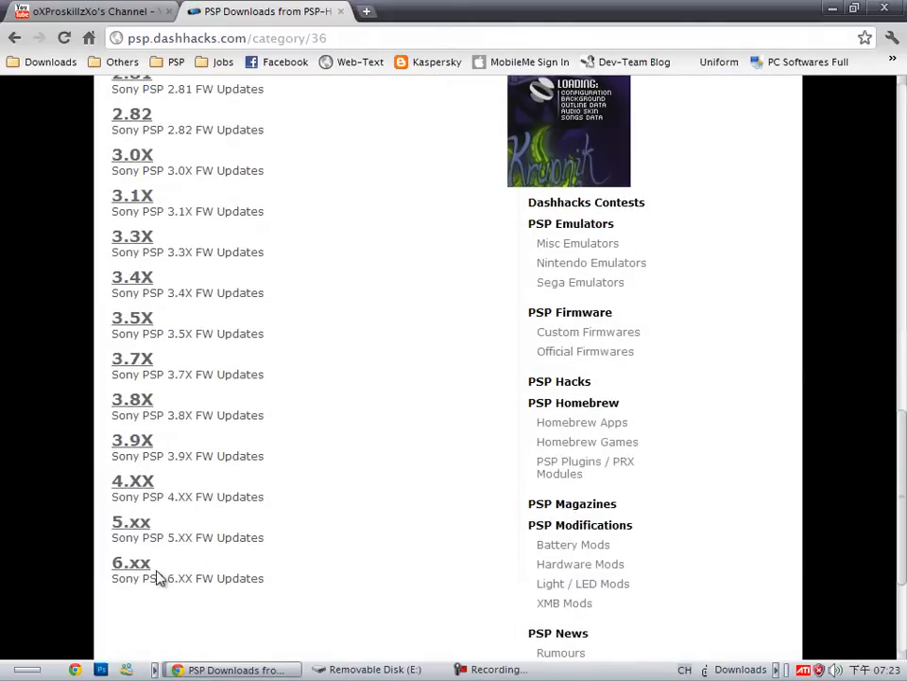
Step: Reach the PSP Firmware 6.20 Update download page via the 6.xx list, then close PSP-Hacks
click(133, 561)
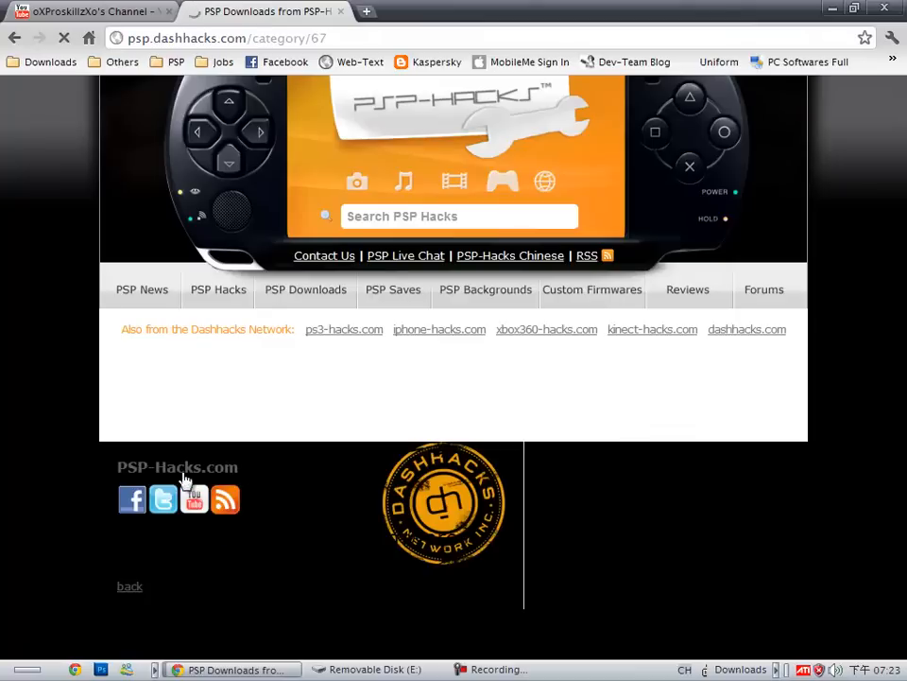
scroll(down, 3)
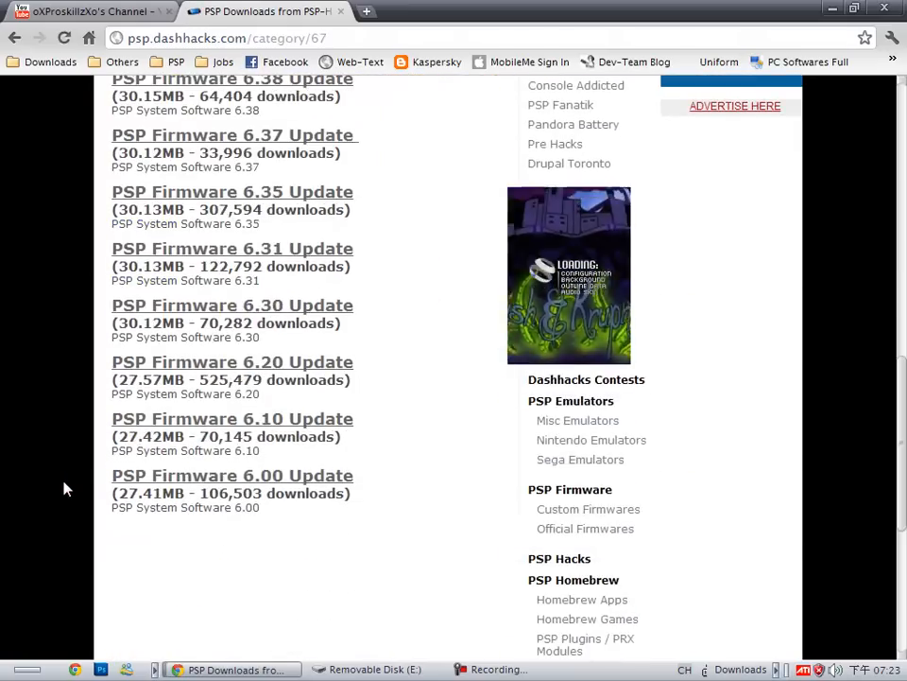
click(230, 363)
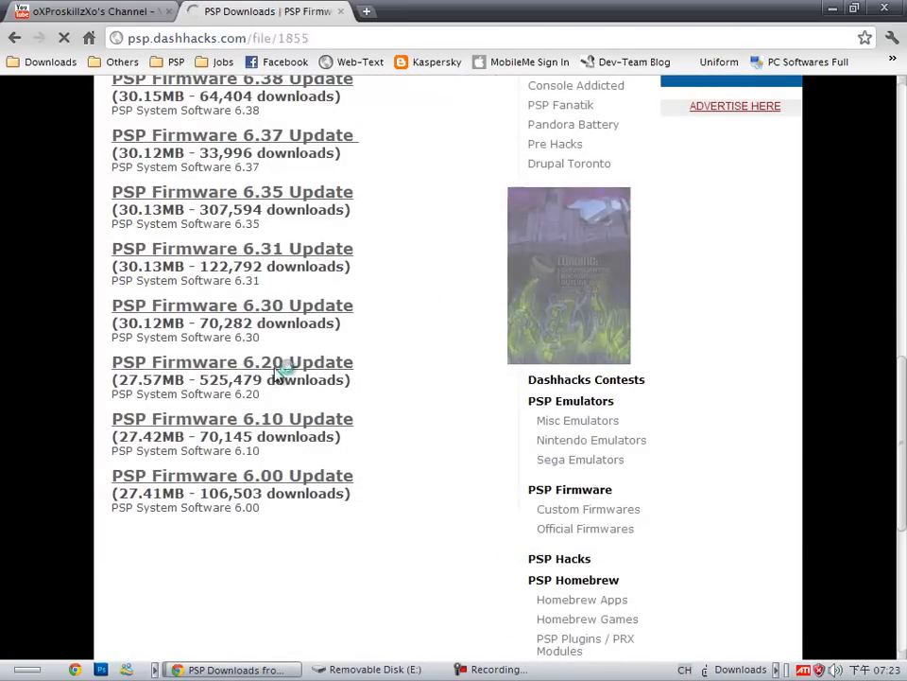
click(231, 363)
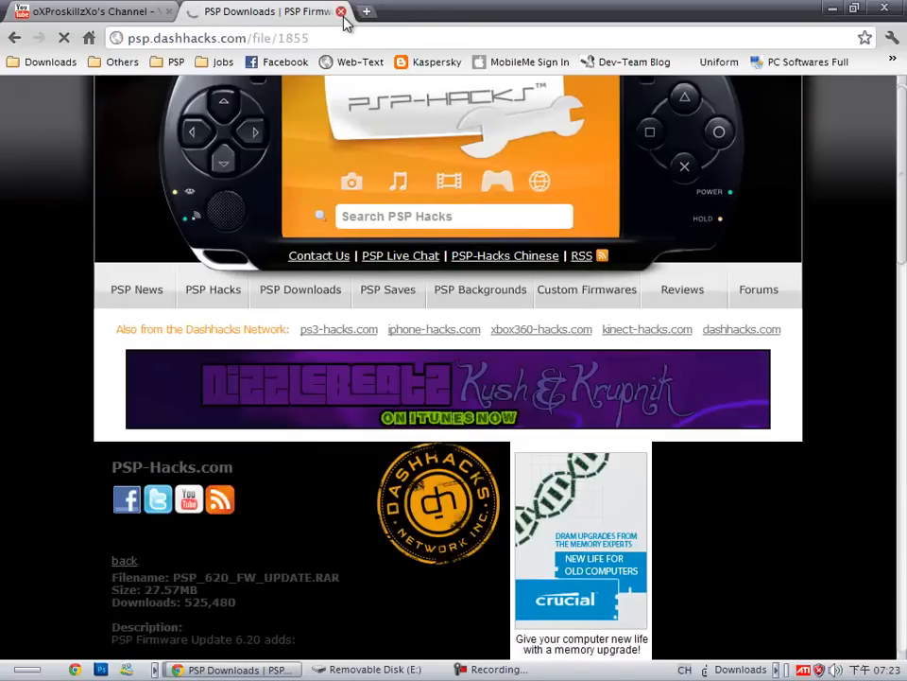
click(85, 11)
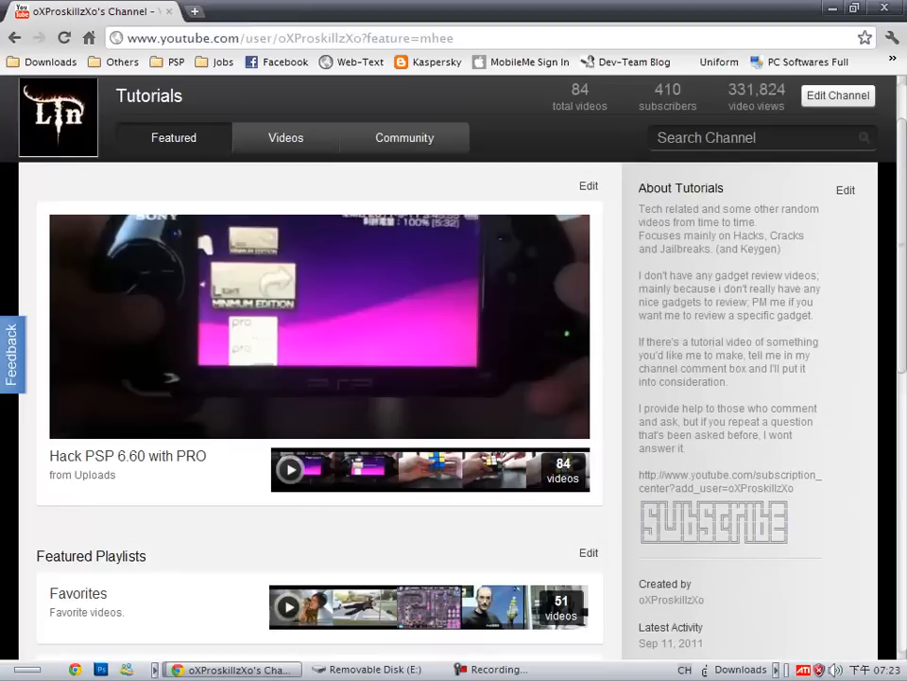
Step: Bring the Removable Disk (E:) Explorer window to the front from the taskbar
click(376, 669)
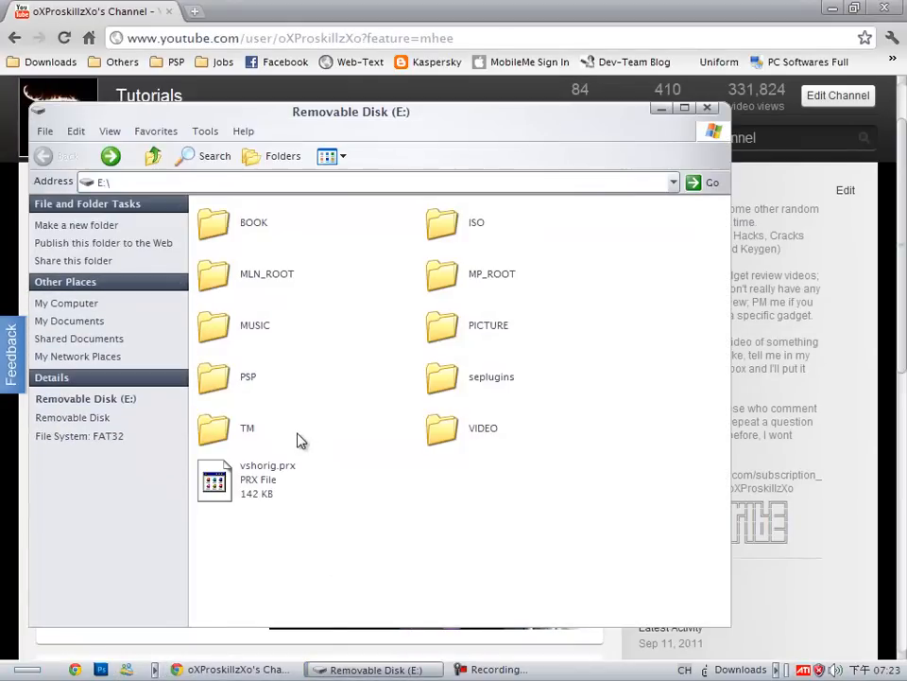
mouse_move(751, 68)
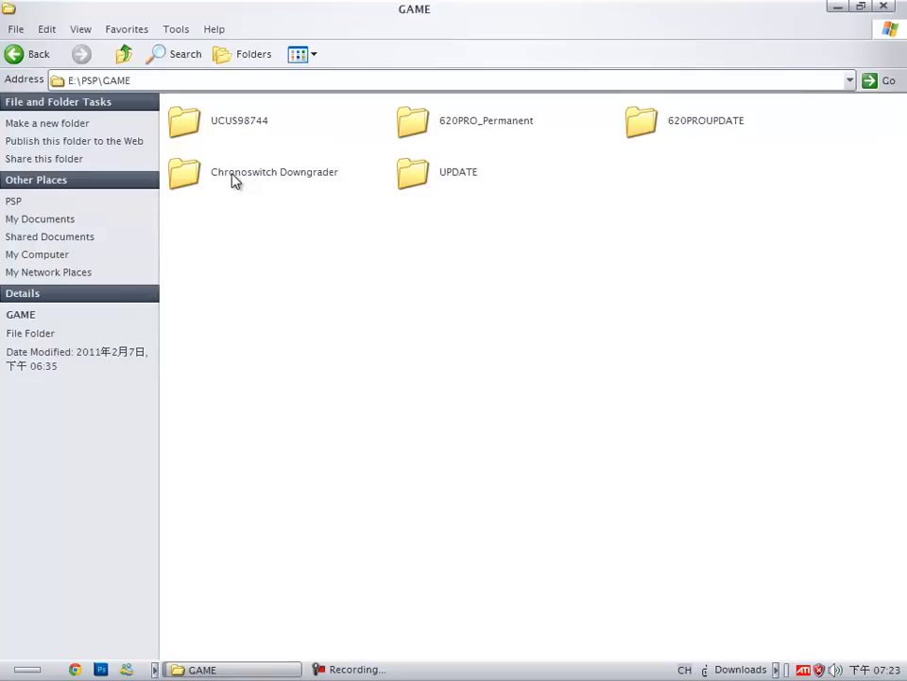
mouse_move(227, 176)
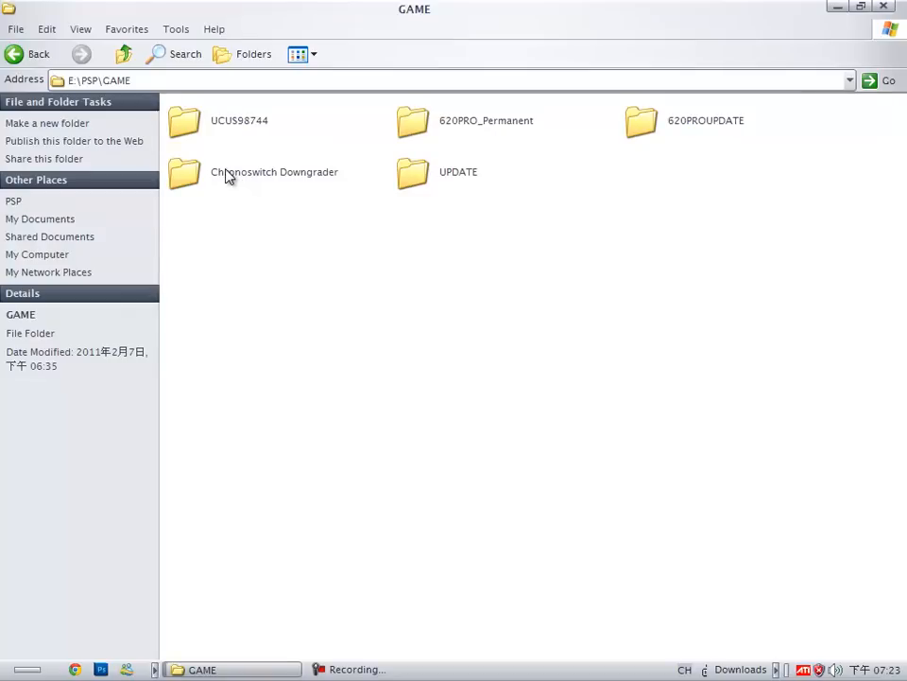
mouse_move(300, 287)
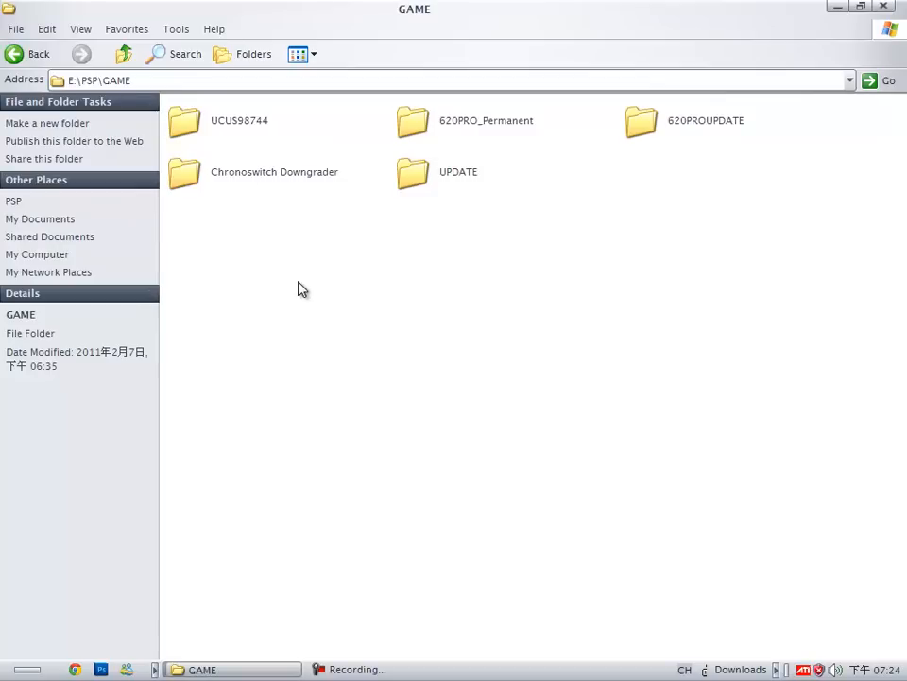
mouse_move(414, 163)
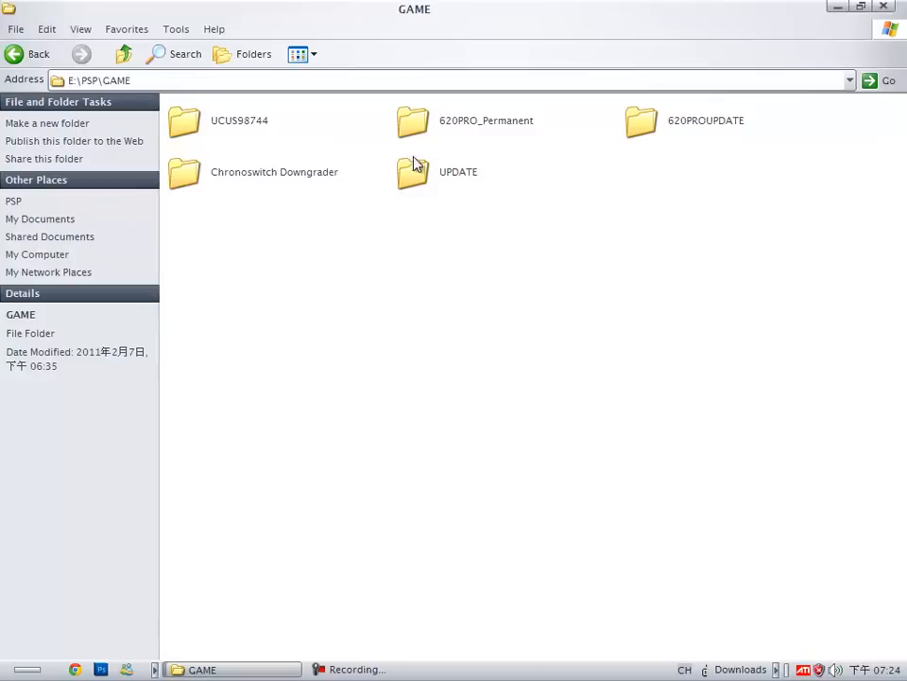
Step: Show the single EBOOT.PBP inside E:\PSP\GAME\UPDATE
double_click(412, 170)
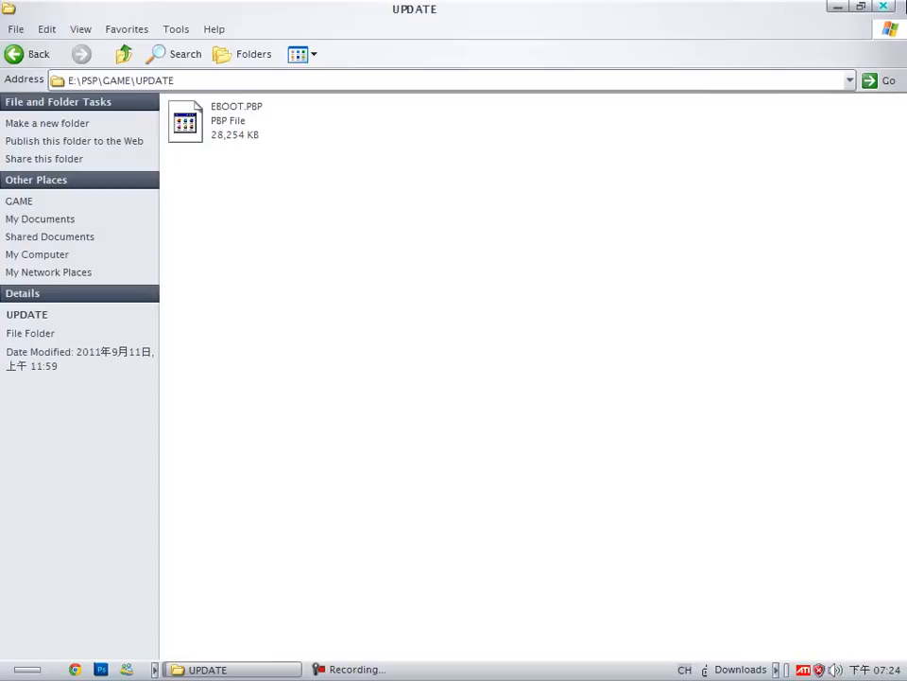
mouse_move(884, 8)
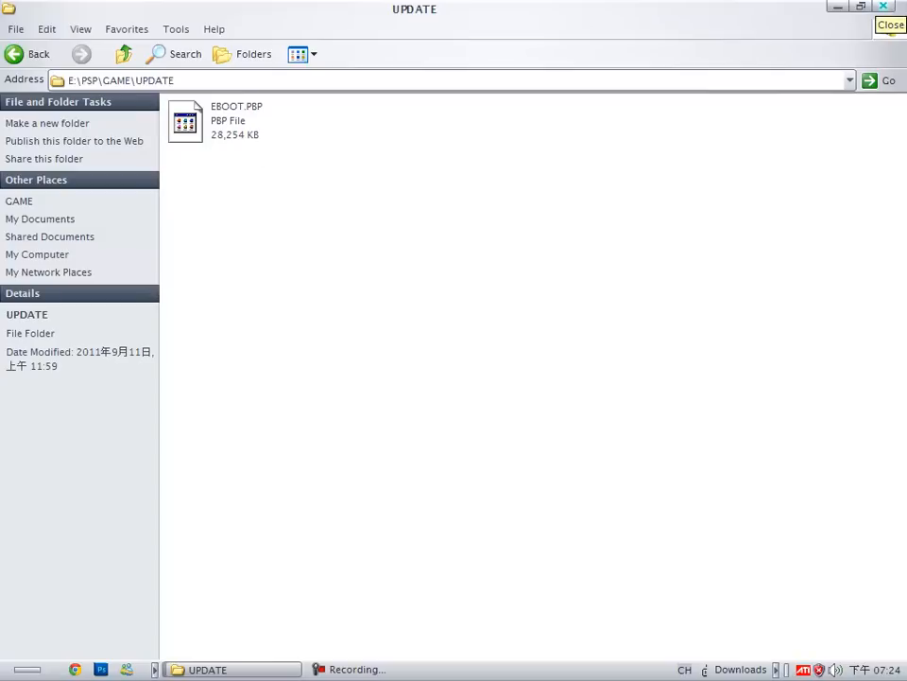